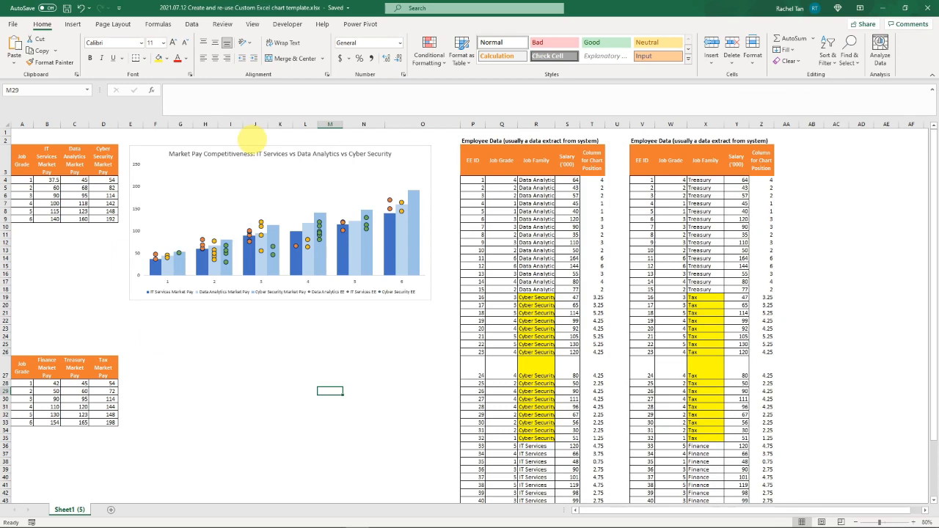
{"action": "mouse_move", "coordinate": [253, 144]}
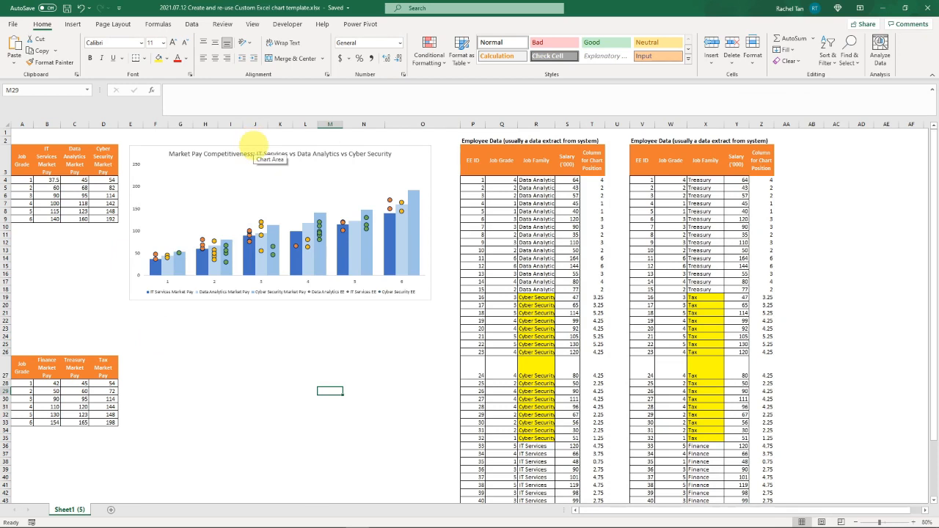
{"action": "mouse_move", "coordinate": [134, 151]}
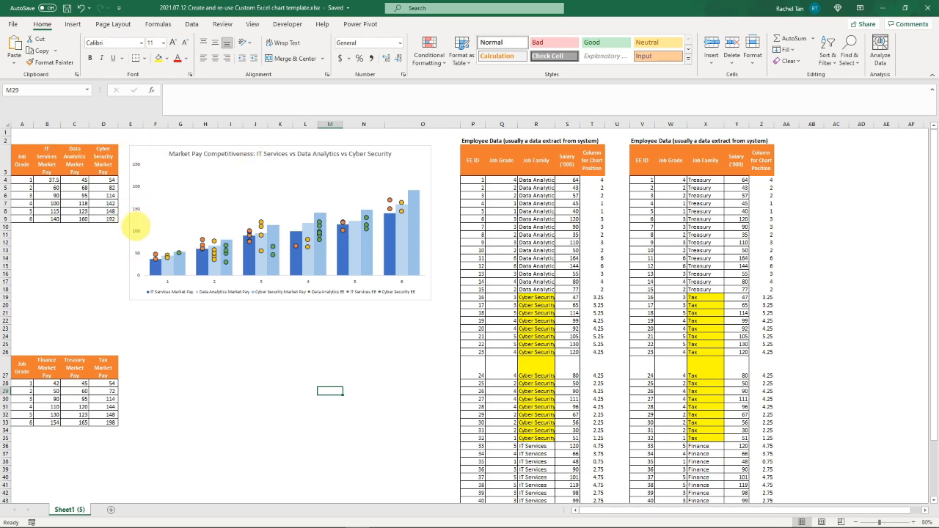
{"action": "mouse_move", "coordinate": [137, 226]}
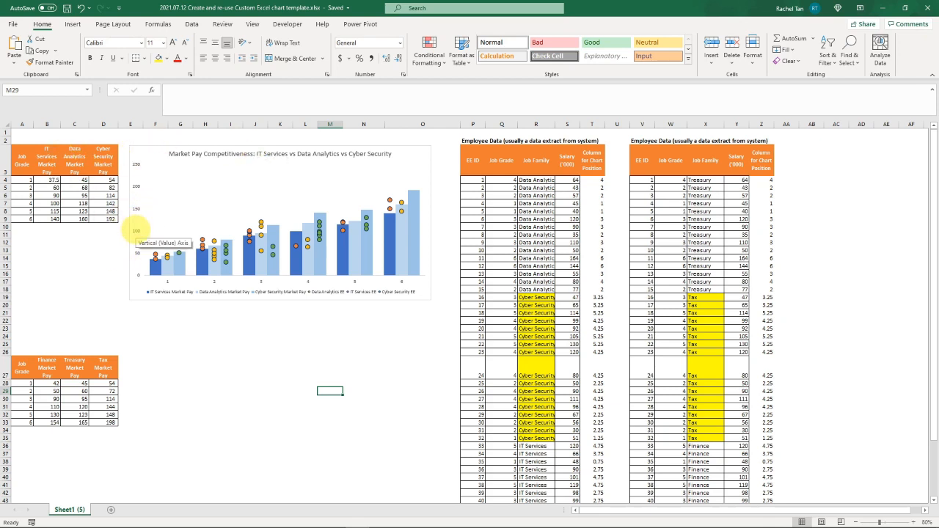
{"action": "mouse_move", "coordinate": [130, 376]}
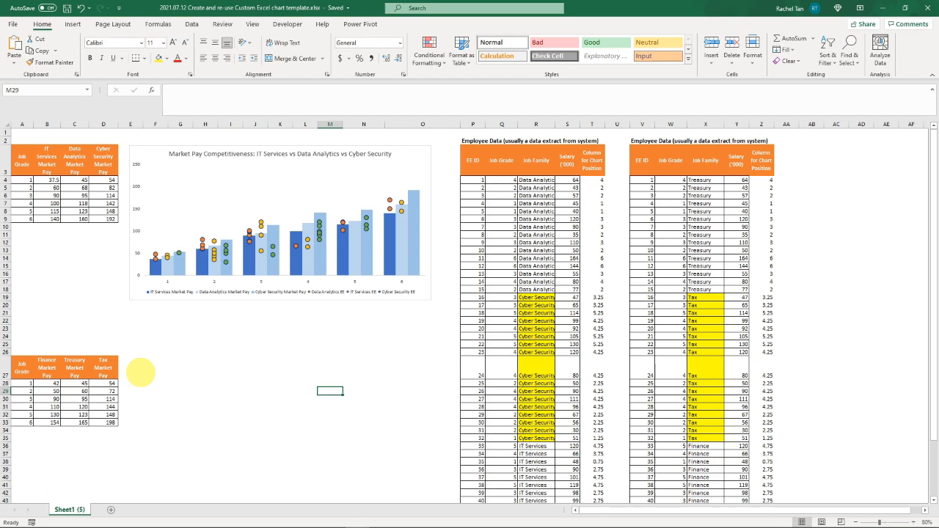
Step: Copy the IT Services market pay chart and paste a duplicate beside the Finance/Treasury/Tax table
{"action": "left_click", "coordinate": [279, 220]}
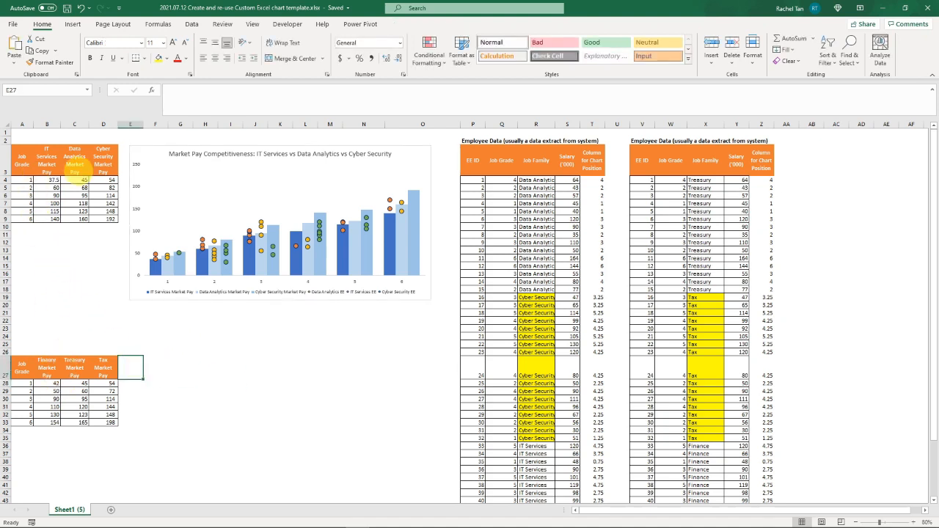
{"action": "left_click", "coordinate": [73, 151]}
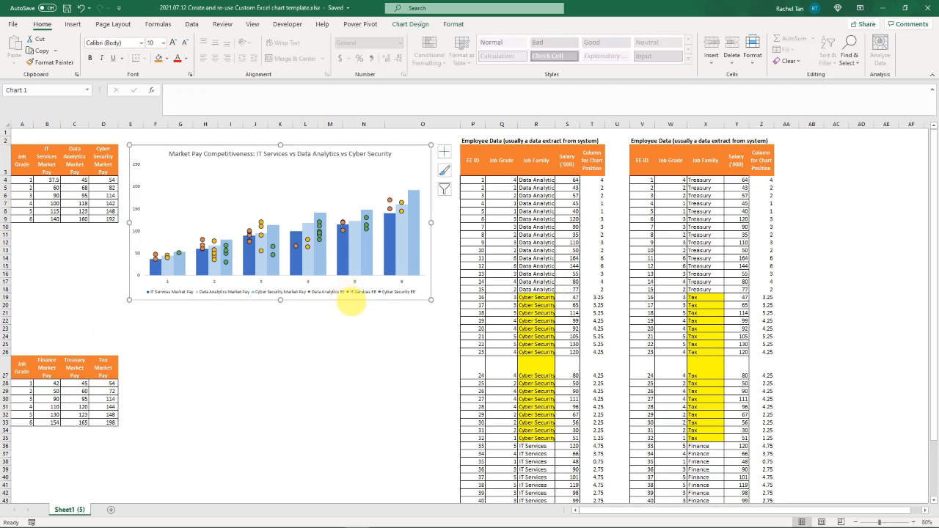
{"action": "key", "text": "Ctrl+c"}
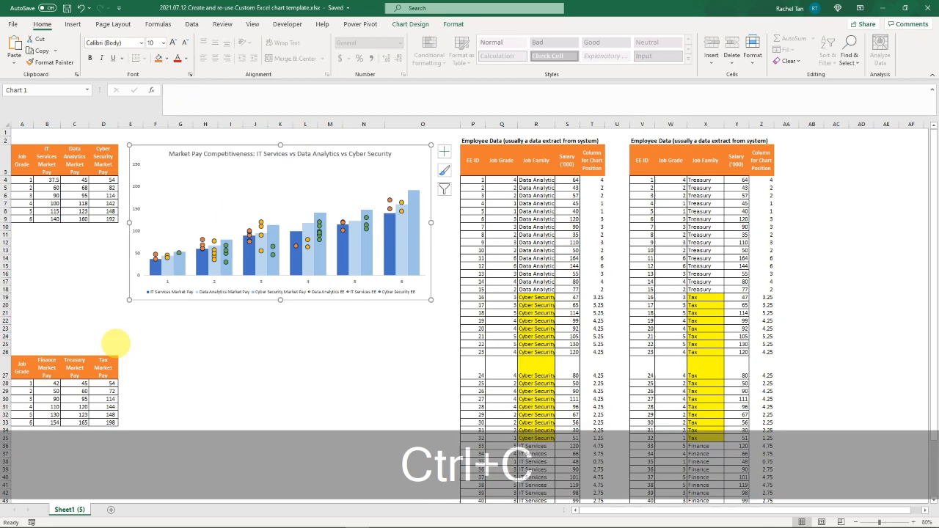
{"action": "key", "text": "ctrl+v"}
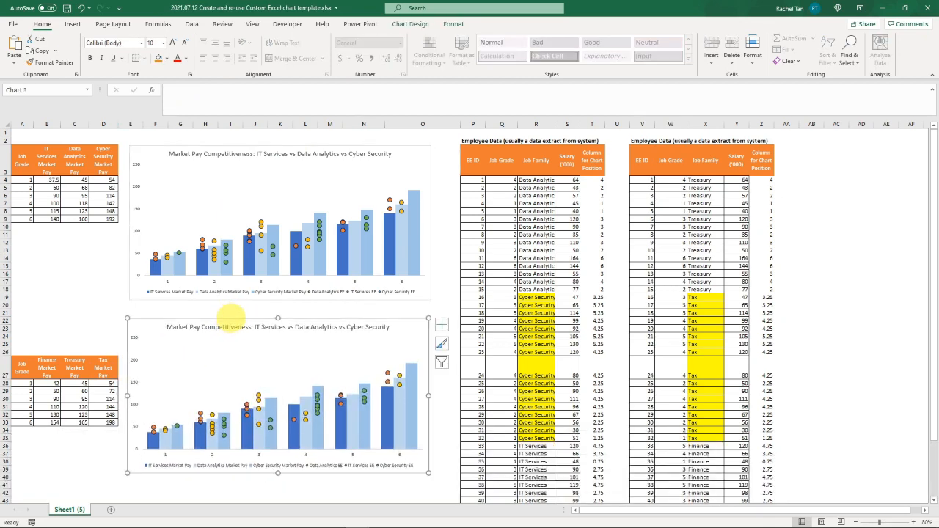
{"action": "mouse_move", "coordinate": [258, 376]}
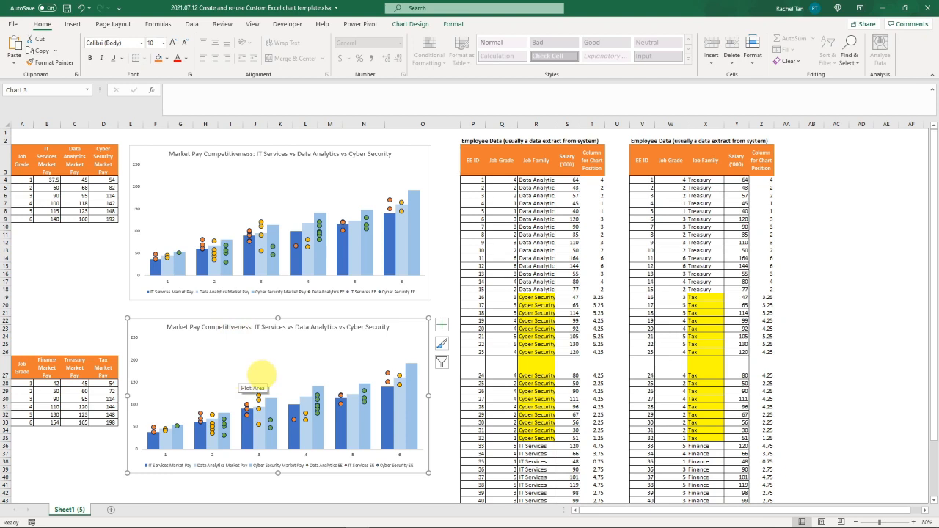
{"action": "mouse_move", "coordinate": [213, 418]}
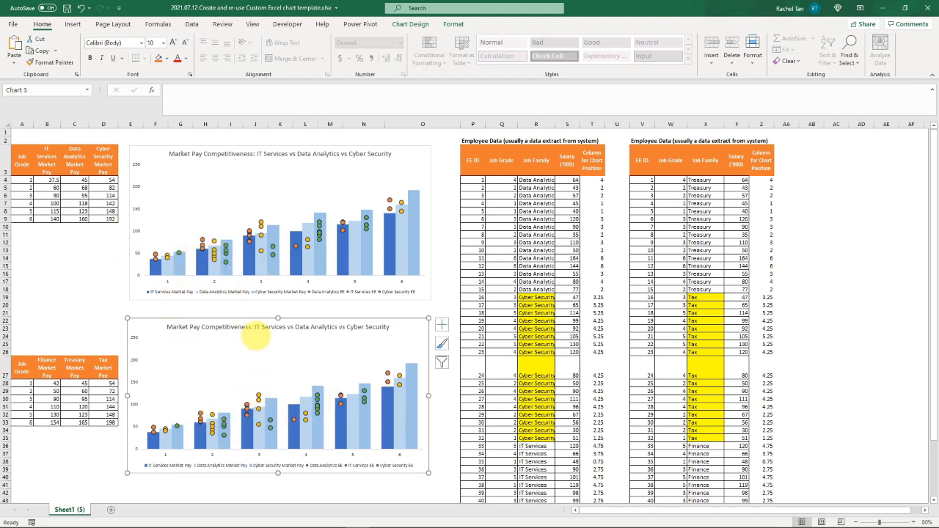
{"action": "mouse_move", "coordinate": [282, 402]}
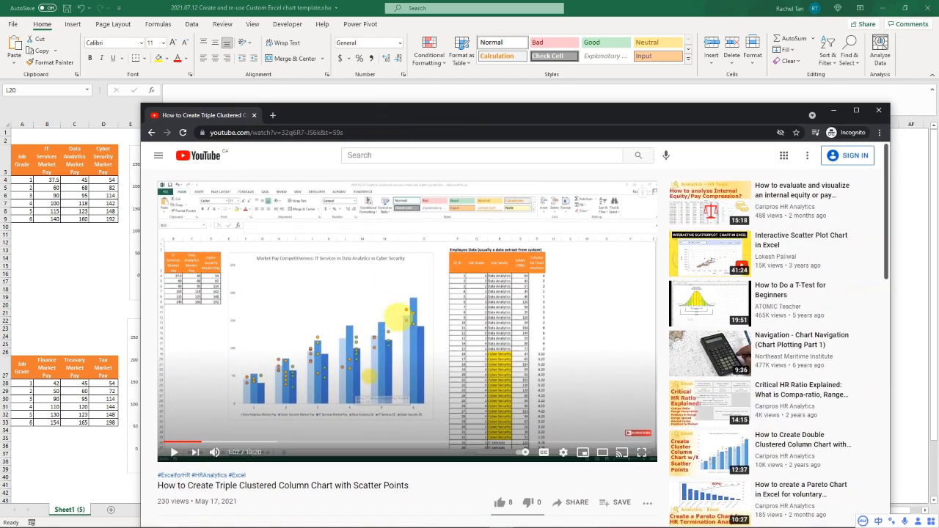
{"action": "left_click", "coordinate": [877, 110]}
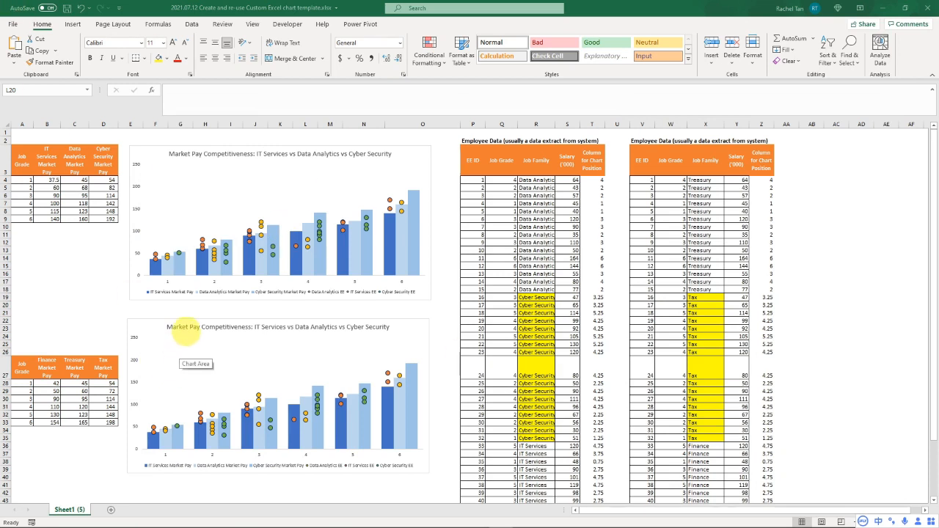
{"action": "mouse_move", "coordinate": [223, 375]}
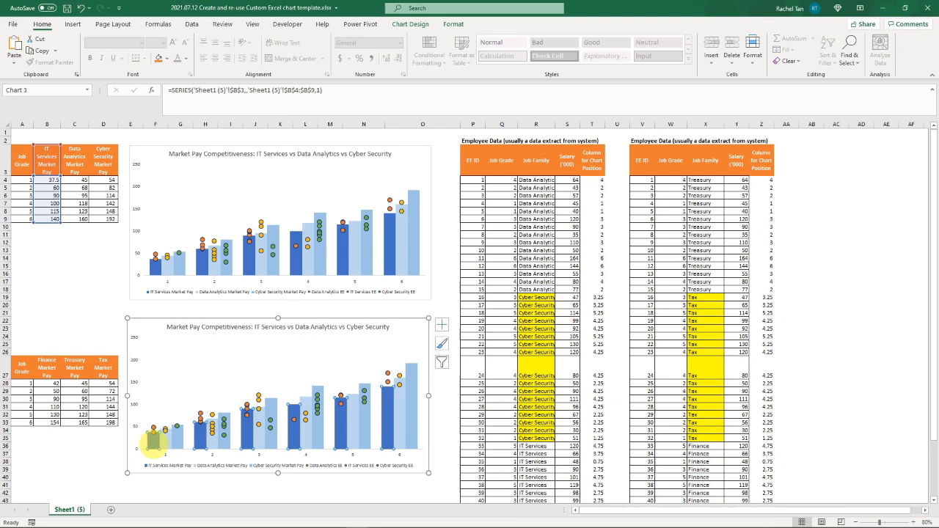
{"action": "mouse_move", "coordinate": [217, 365]}
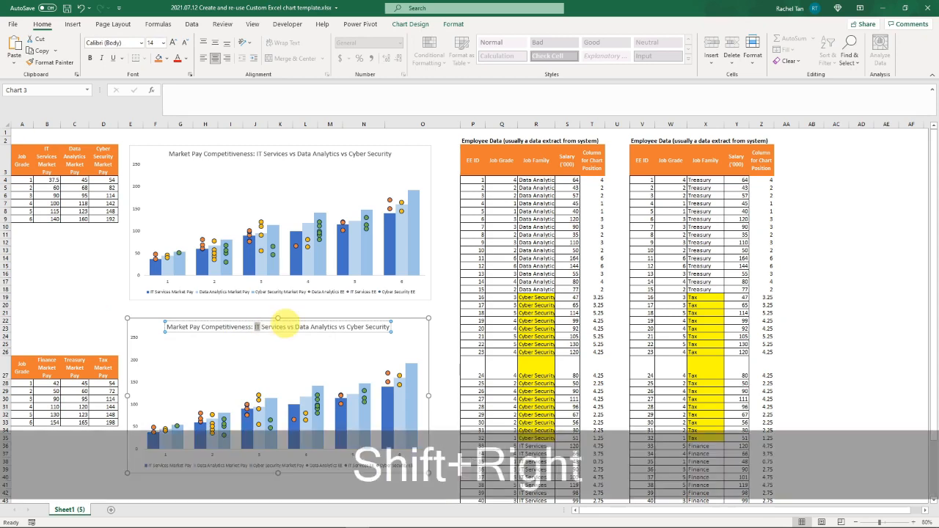
Step: Retitle the copied chart 'Market Pay Competitiveness: Finance vs Treasury vs Tax'
{"action": "type", "text": "Finance"}
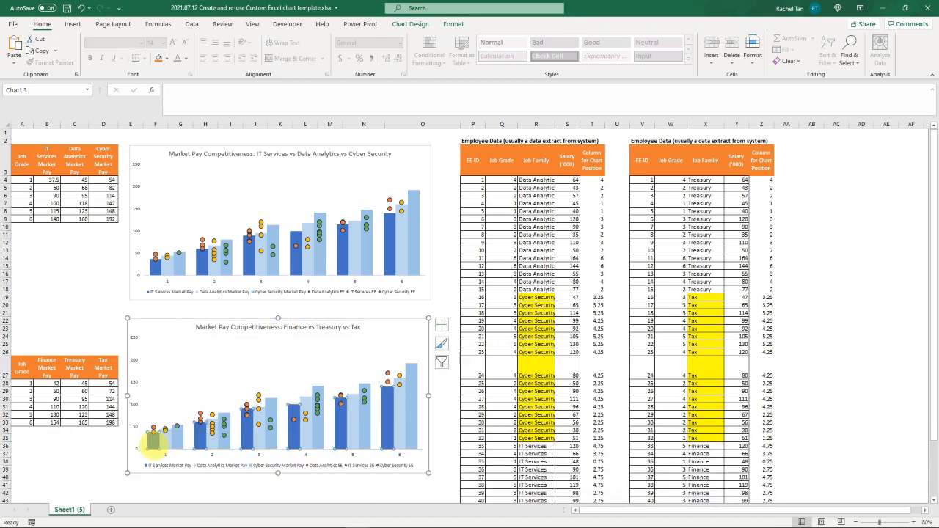
Step: Repoint the copied chart's column series to the Finance, Treasury and Tax market pay columns
{"action": "left_click", "coordinate": [154, 437]}
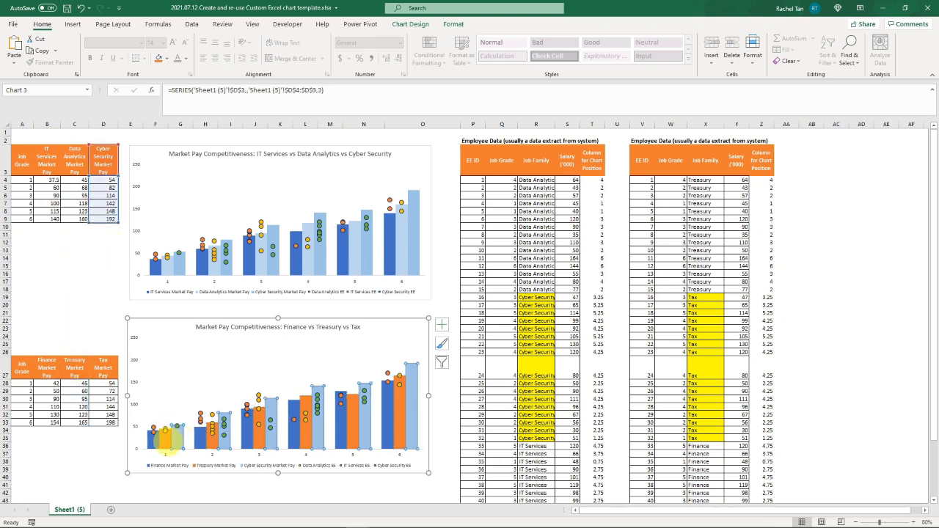
{"action": "mouse_move", "coordinate": [161, 437]}
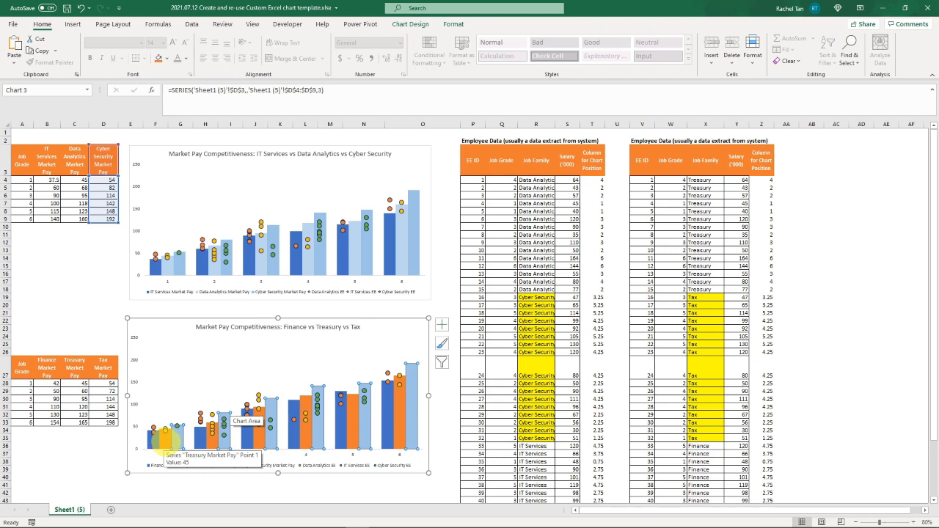
{"action": "mouse_move", "coordinate": [258, 252]}
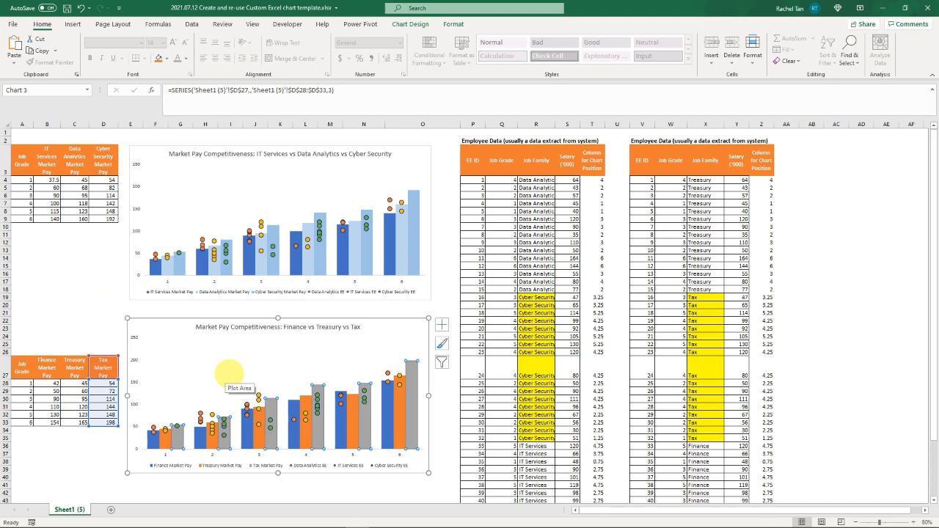
{"action": "mouse_move", "coordinate": [132, 394]}
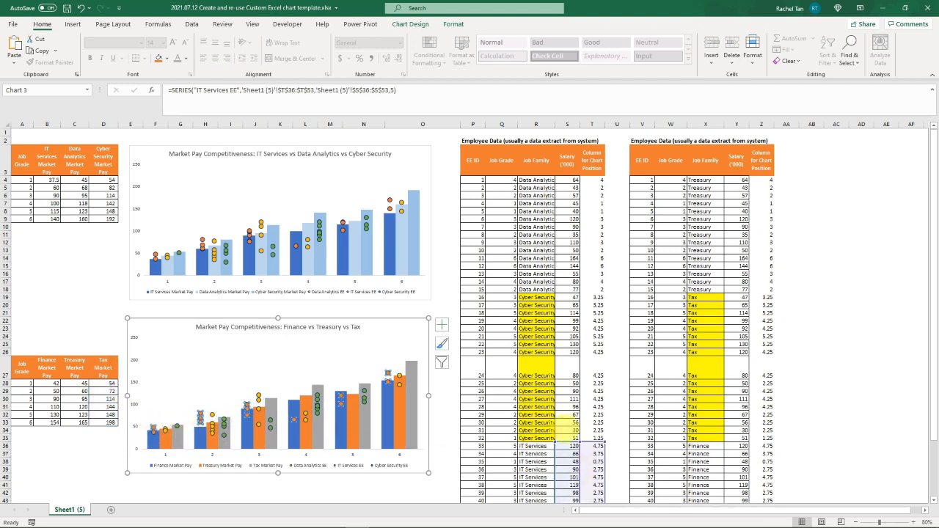
Step: Scroll down to the Finance, Treasury and Tax employee rows for the scatter series
{"action": "scroll", "scroll_direction": "down", "scroll_amount": 3}
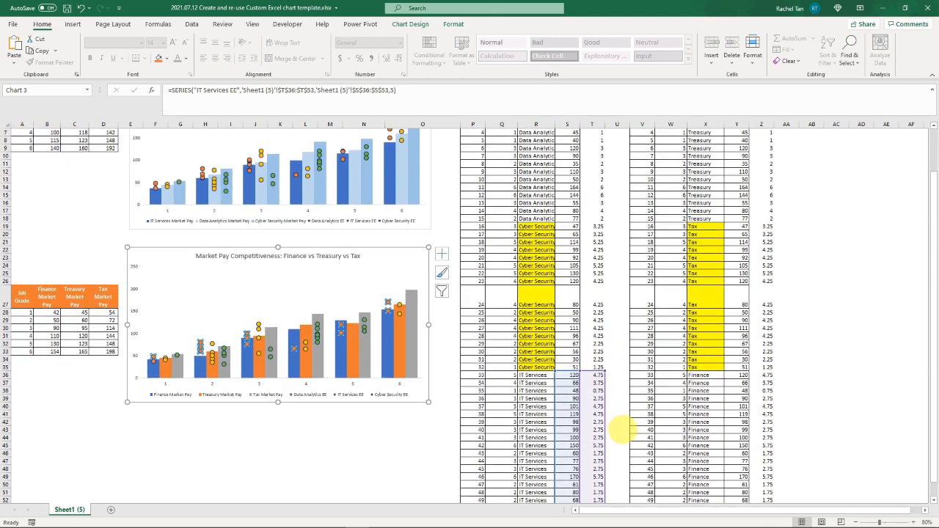
{"action": "scroll", "scroll_direction": "down", "scroll_amount": 3}
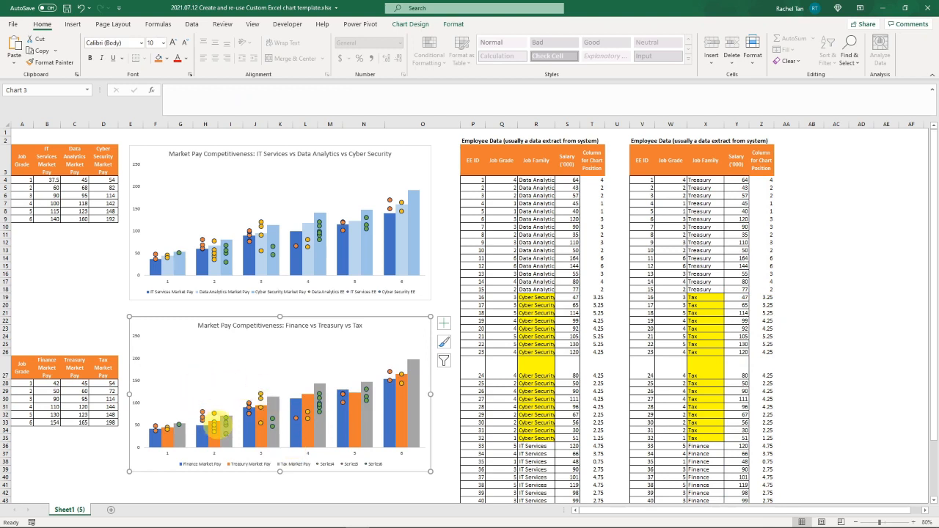
{"action": "mouse_move", "coordinate": [249, 185]}
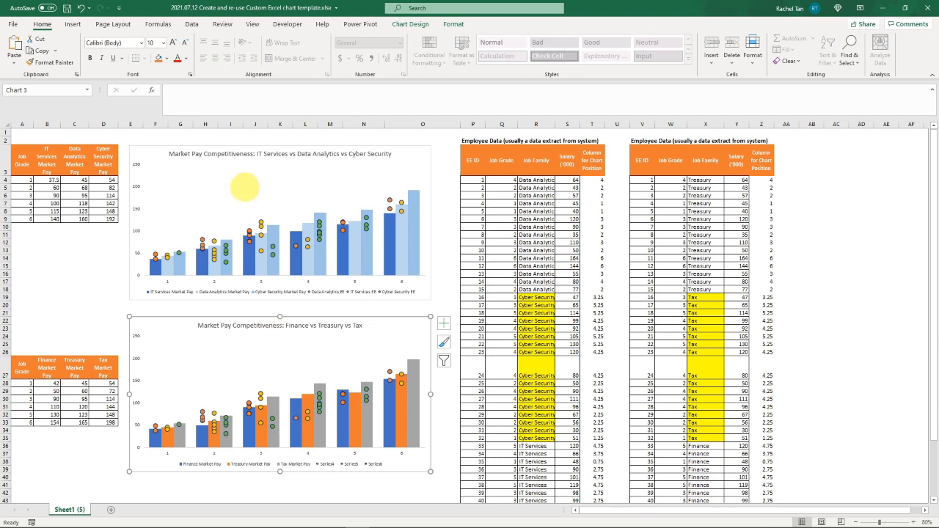
Step: Save the IT Services chart's design as a chart template named 'Market Pay'
{"action": "right_click", "coordinate": [279, 220]}
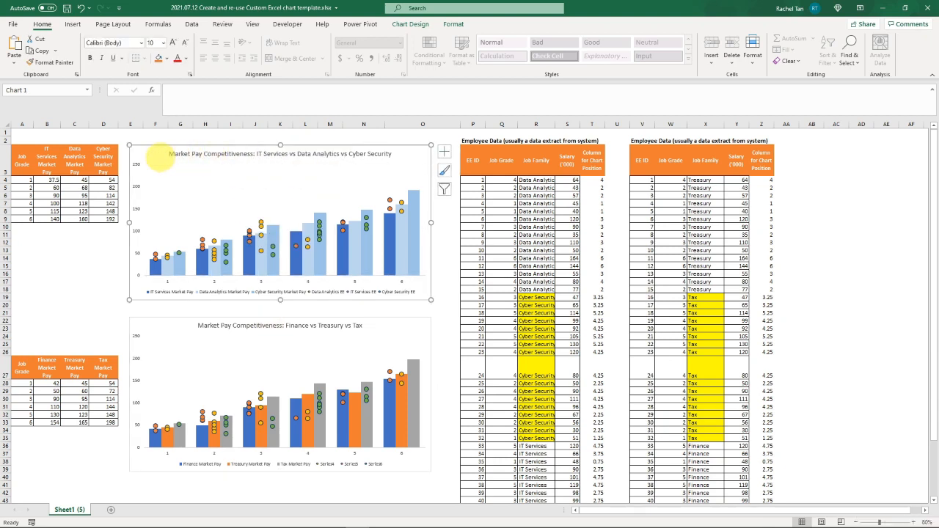
{"action": "right_click", "coordinate": [154, 159]}
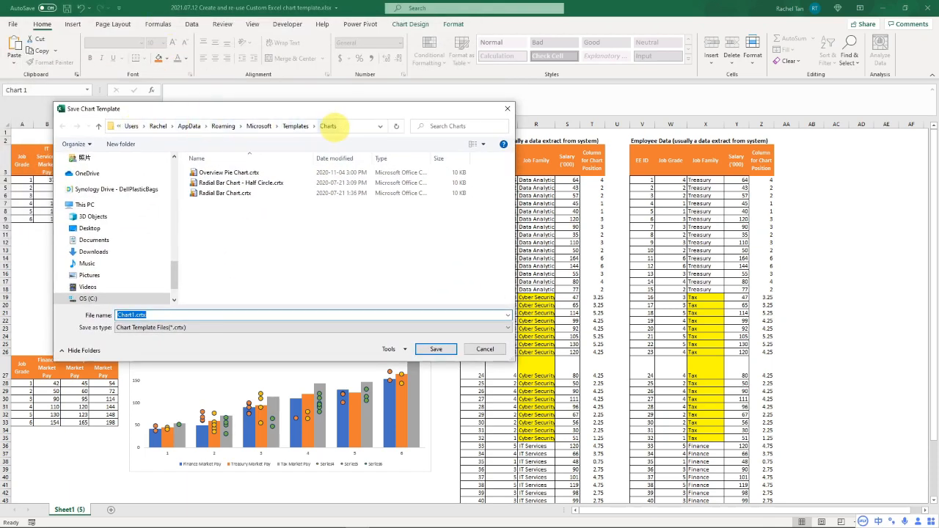
{"action": "mouse_move", "coordinate": [295, 126]}
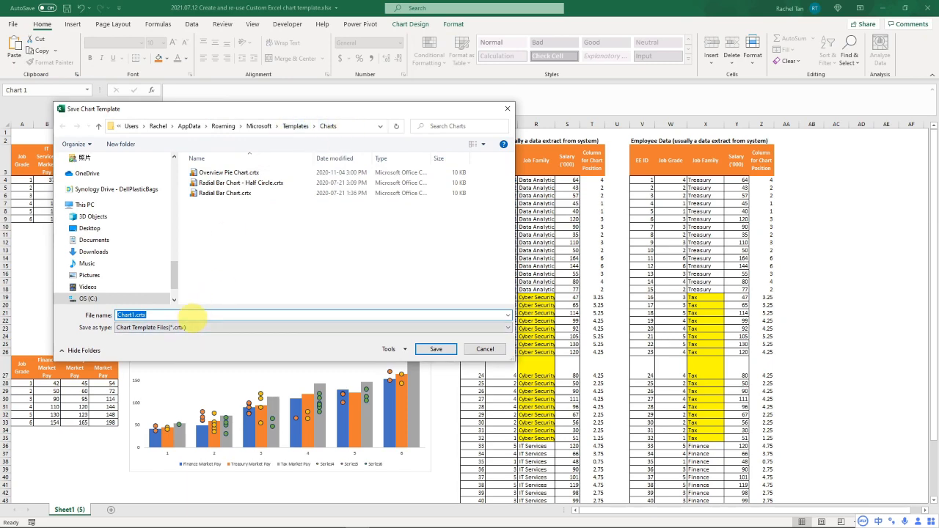
{"action": "type", "text": "Market"}
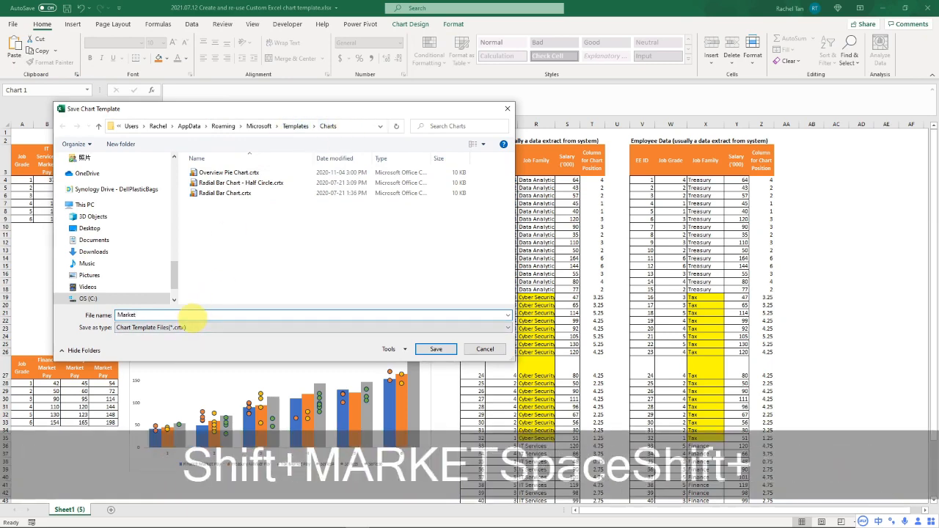
{"action": "type", "text": "Pay"}
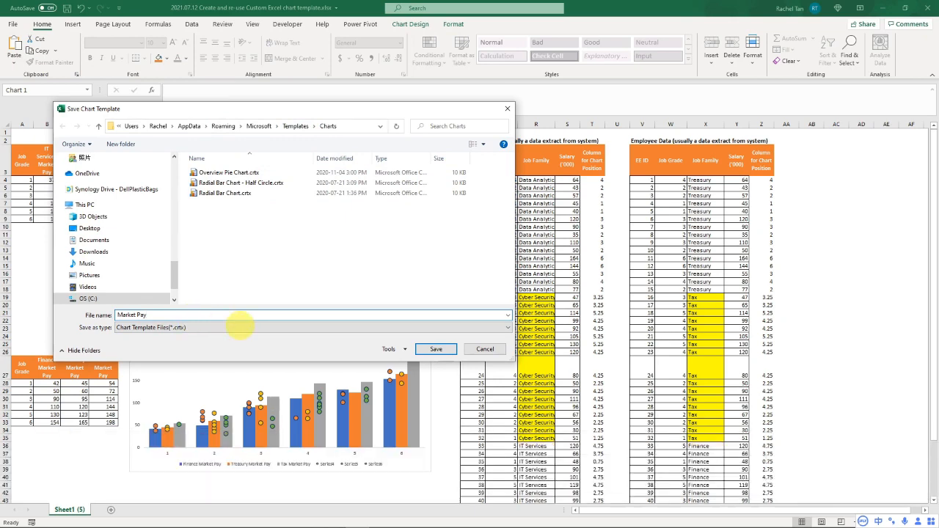
{"action": "left_click", "coordinate": [435, 349]}
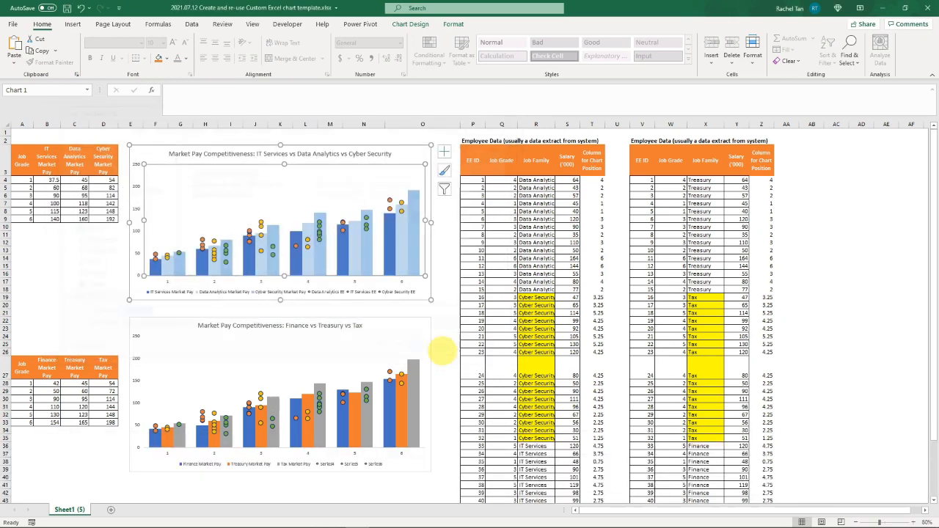
{"action": "left_click", "coordinate": [349, 220]}
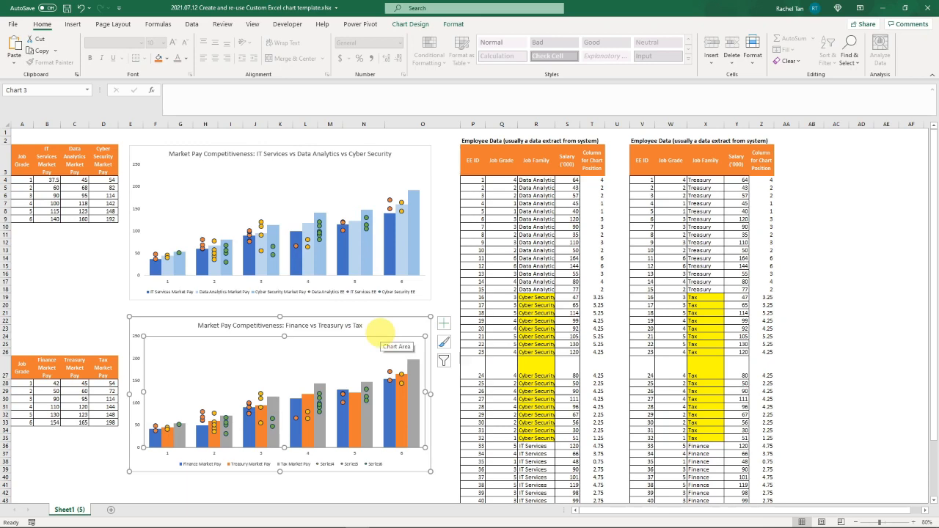
Step: Bring up Change Chart Type for the Finance chart and show the saved templates
{"action": "right_click", "coordinate": [396, 346]}
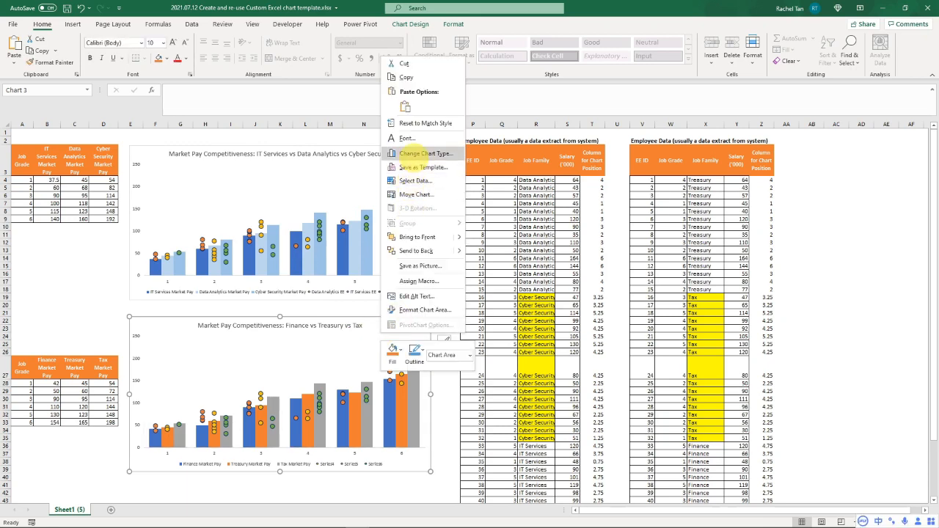
{"action": "left_click", "coordinate": [426, 154]}
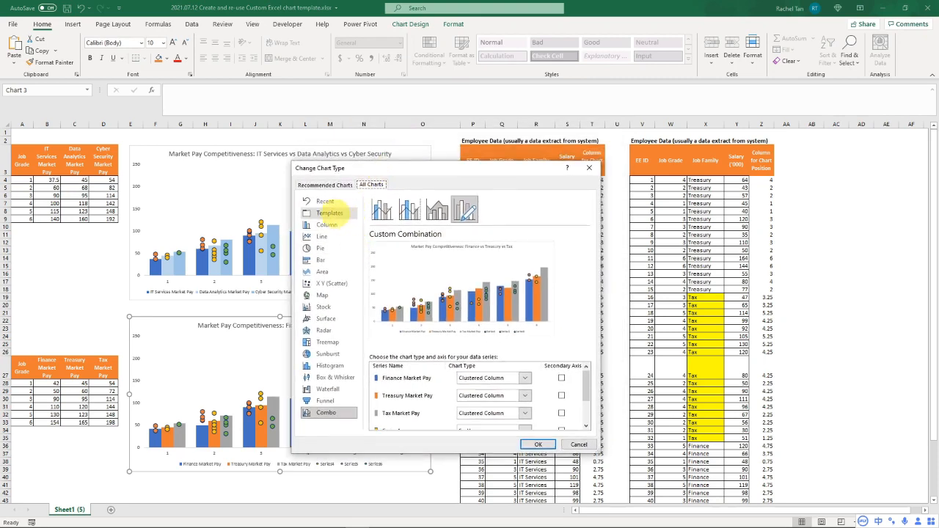
{"action": "left_click", "coordinate": [329, 213]}
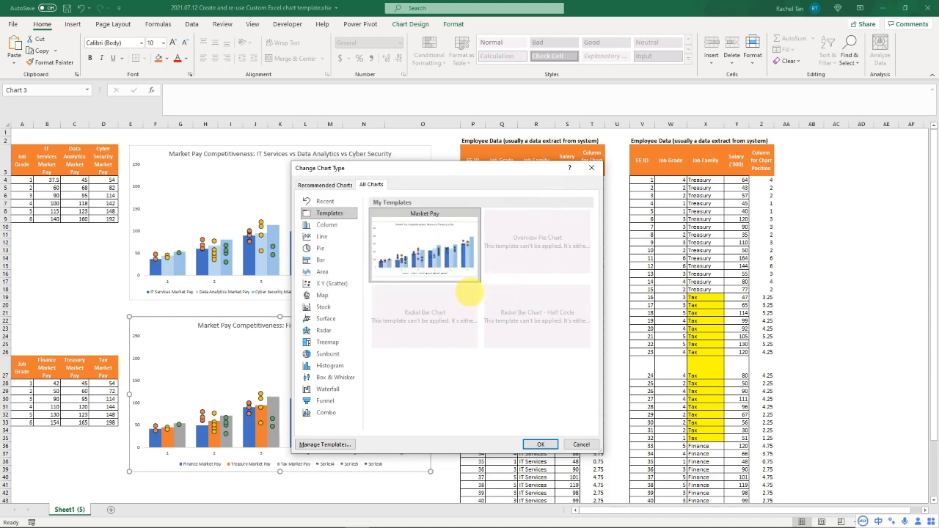
{"action": "mouse_move", "coordinate": [496, 334]}
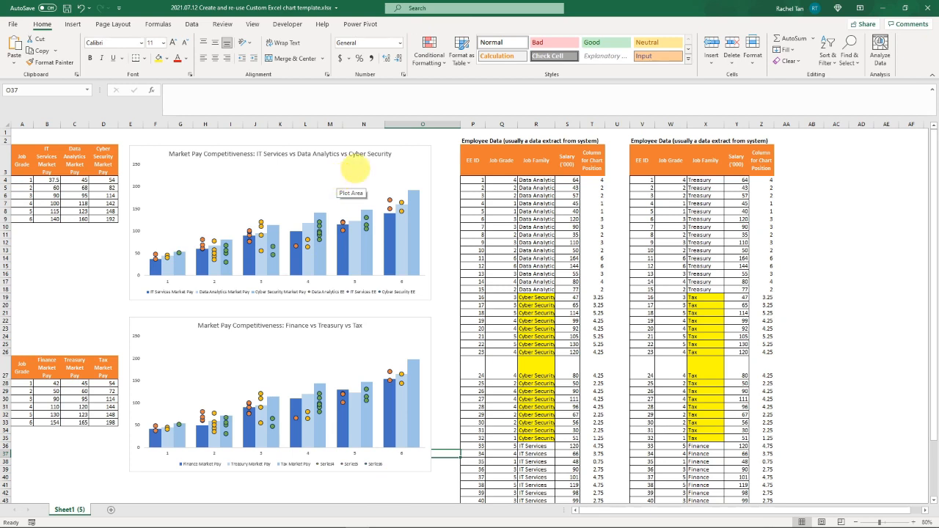
{"action": "mouse_move", "coordinate": [402, 329]}
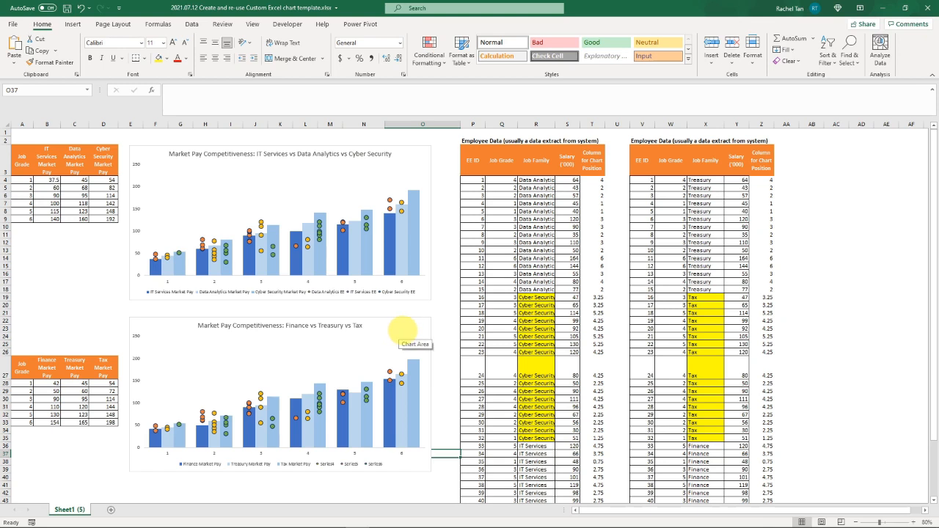
Step: Select the Finance chart title to make it larger and bold
{"action": "left_click", "coordinate": [403, 329]}
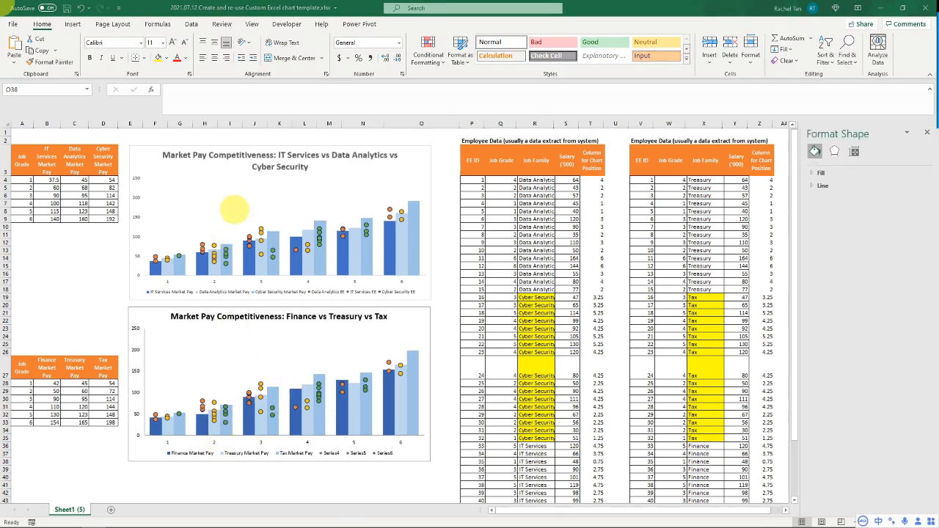
{"action": "mouse_move", "coordinate": [281, 334]}
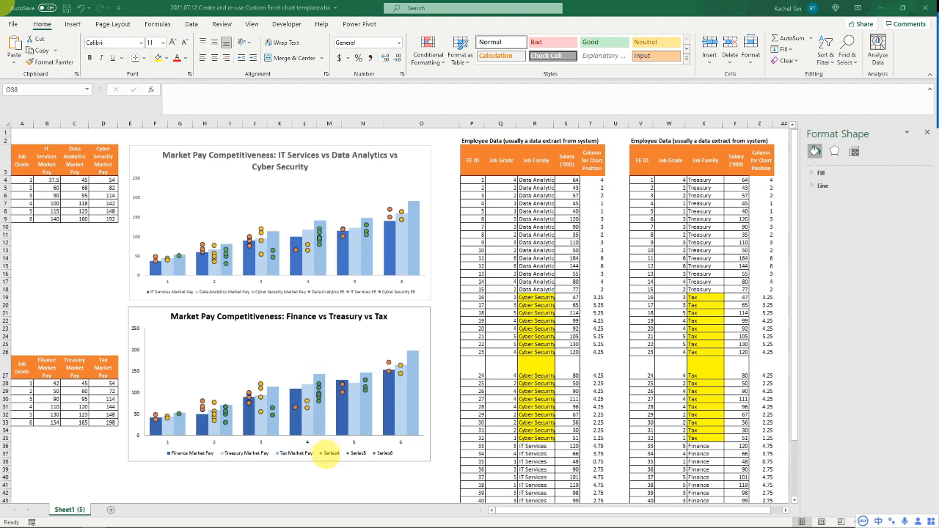
{"action": "mouse_move", "coordinate": [330, 452]}
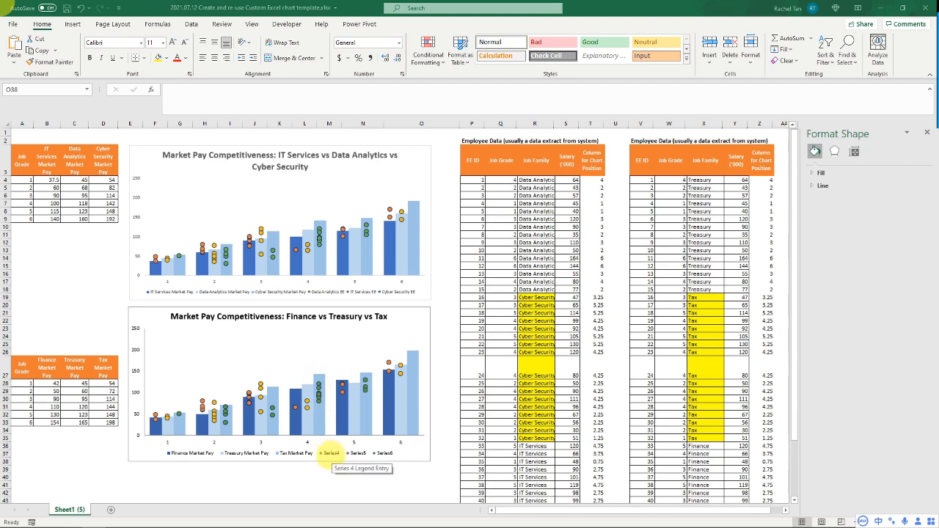
{"action": "mouse_move", "coordinate": [328, 458]}
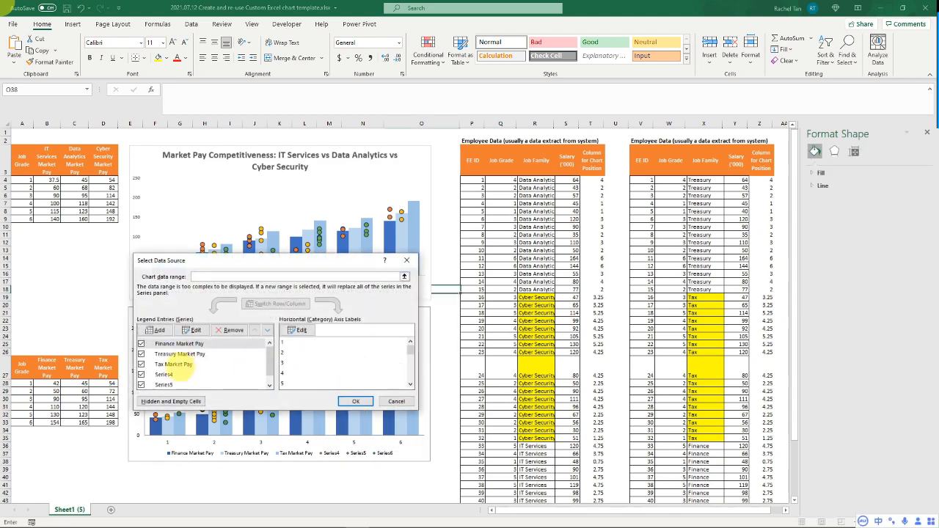
Step: Rename the Series4 scatter series to 'Treasury EE'
{"action": "left_click", "coordinate": [165, 374]}
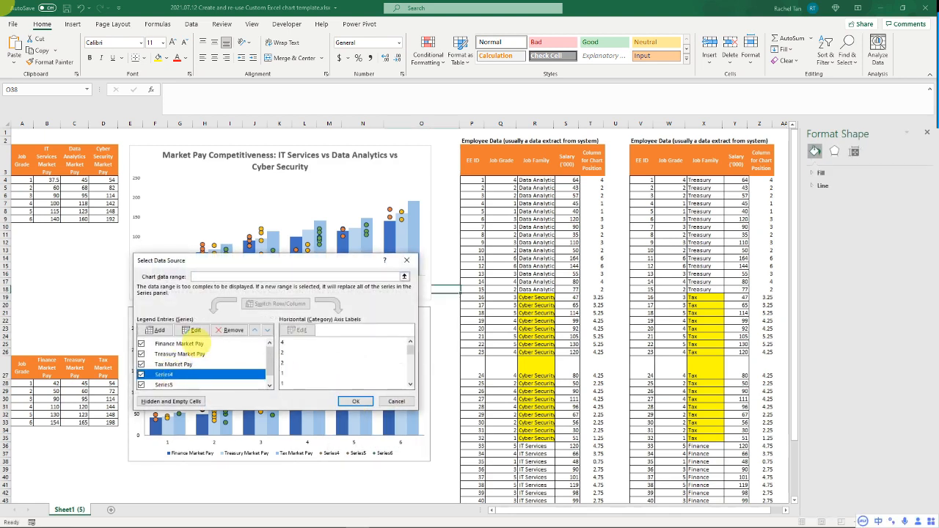
{"action": "left_click", "coordinate": [192, 328]}
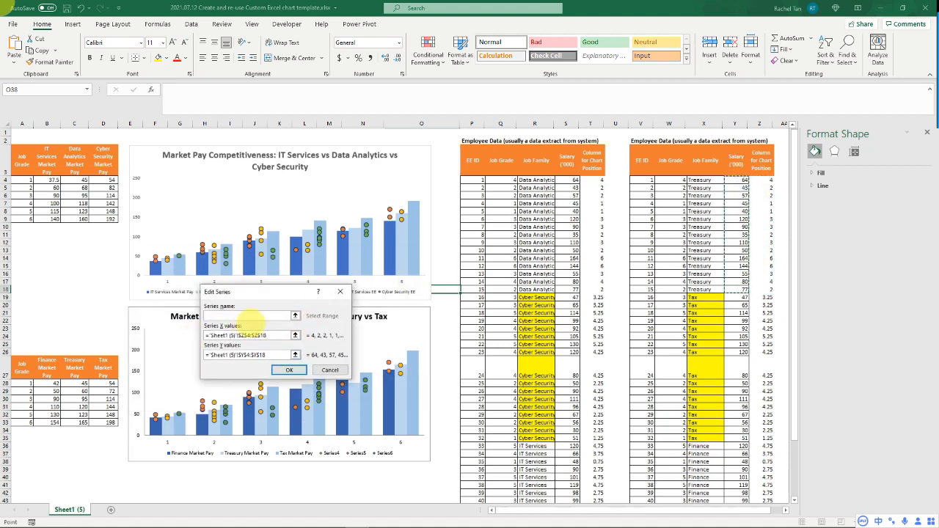
{"action": "left_click", "coordinate": [249, 315]}
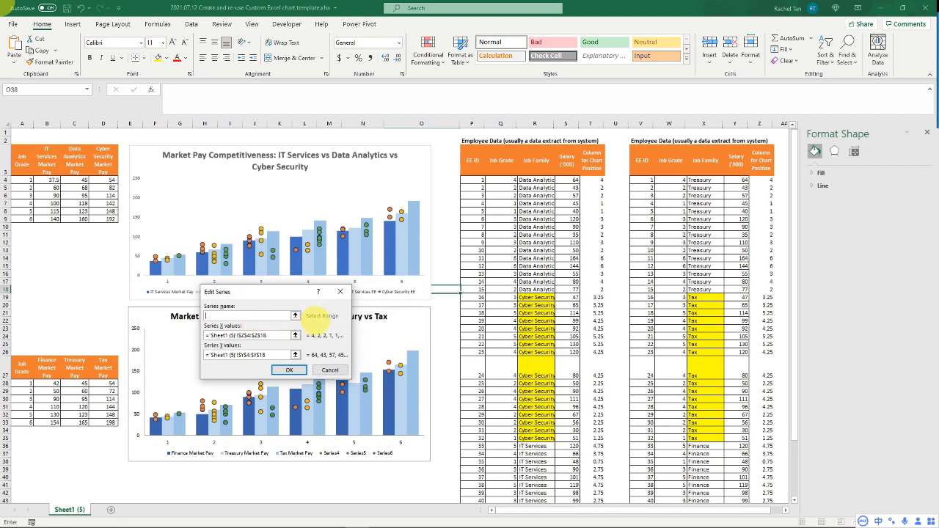
{"action": "type", "text": "T"}
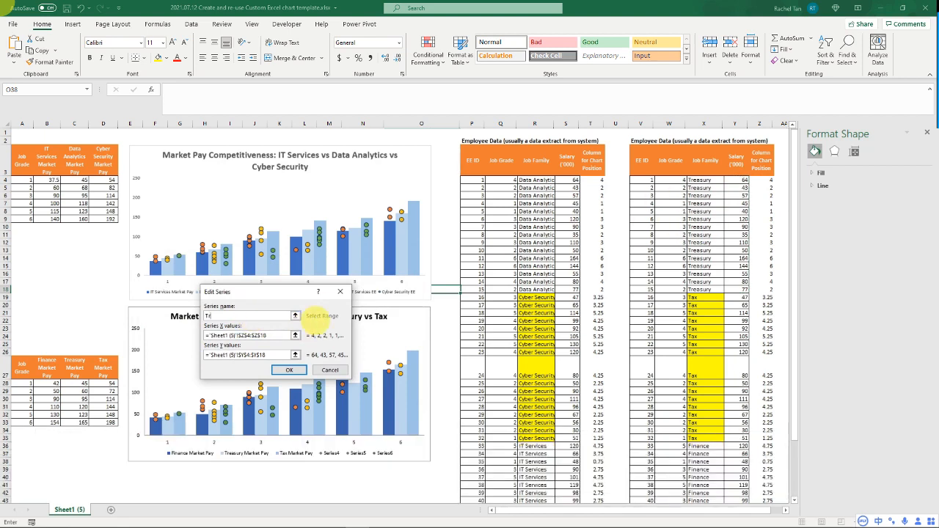
{"action": "type", "text": "reasury"}
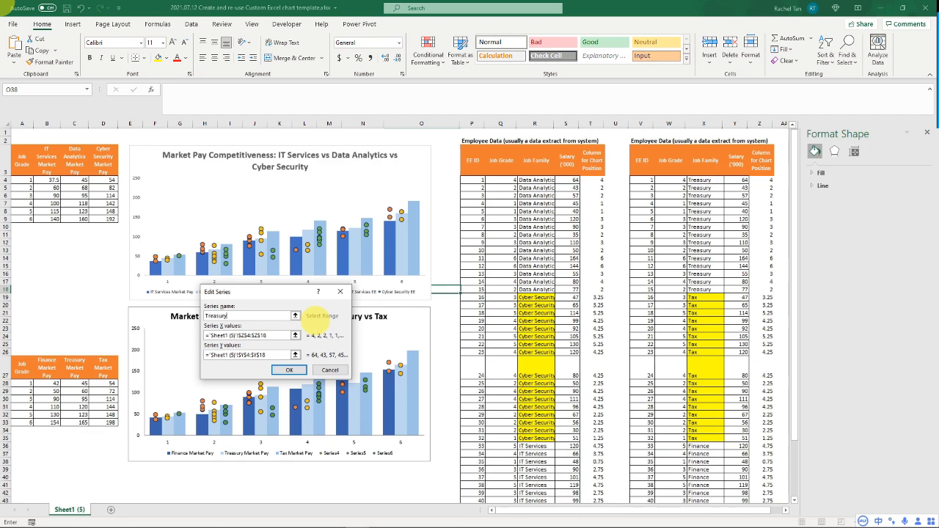
{"action": "type", "text": "EE"}
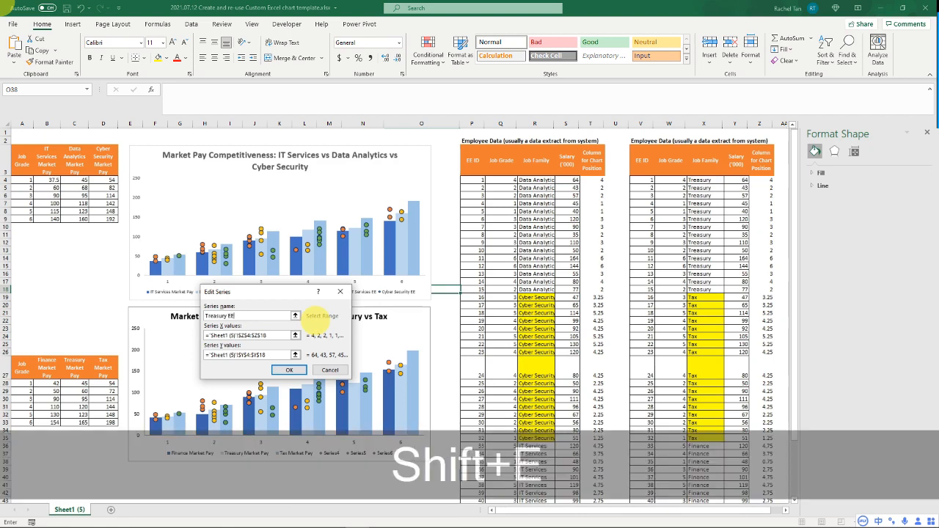
{"action": "left_click", "coordinate": [288, 370]}
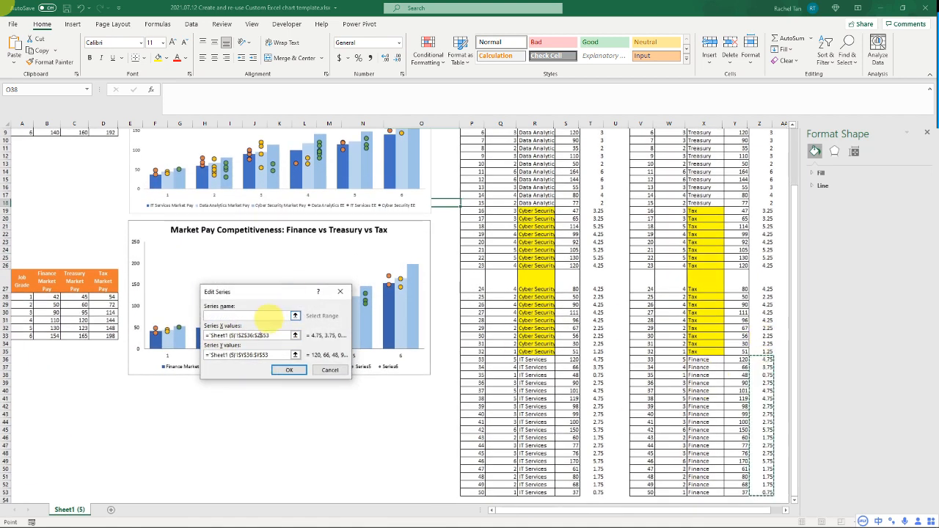
Step: Rename Series5 to 'Finance EE' and Series6 to 'Tax EE'
{"action": "type", "text": "Finance EE"}
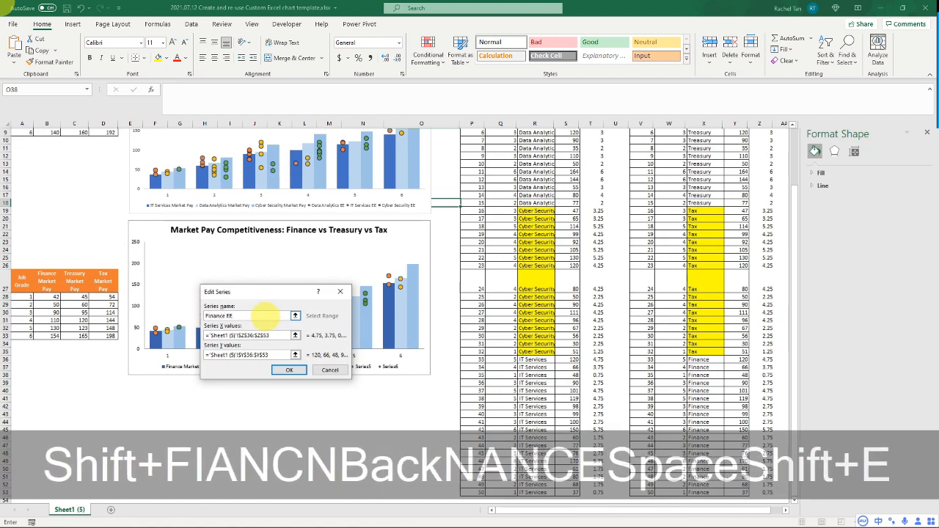
{"action": "left_click", "coordinate": [288, 370]}
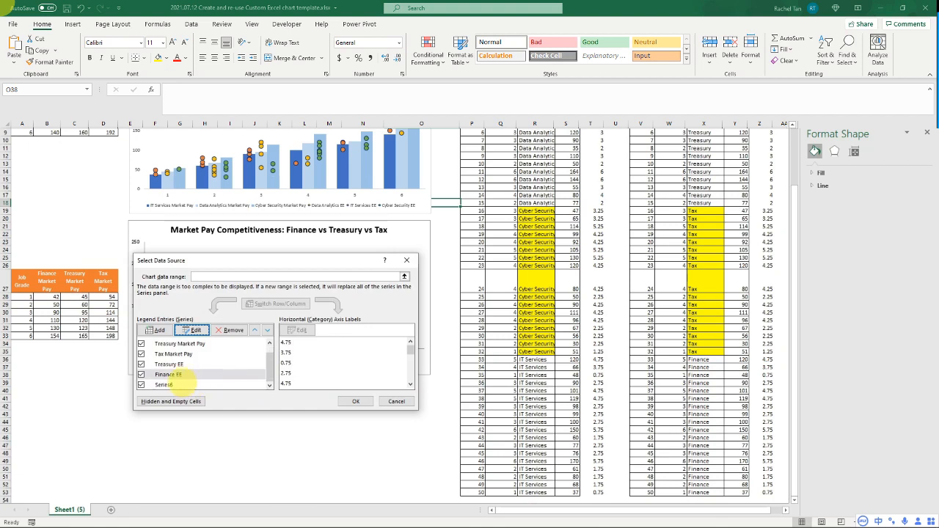
{"action": "left_click", "coordinate": [191, 328]}
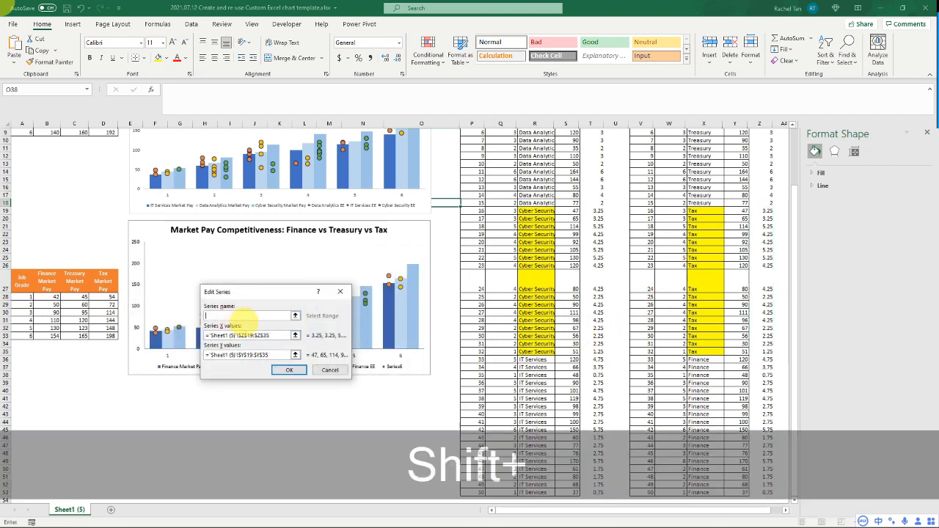
{"action": "type", "text": "Tax EE"}
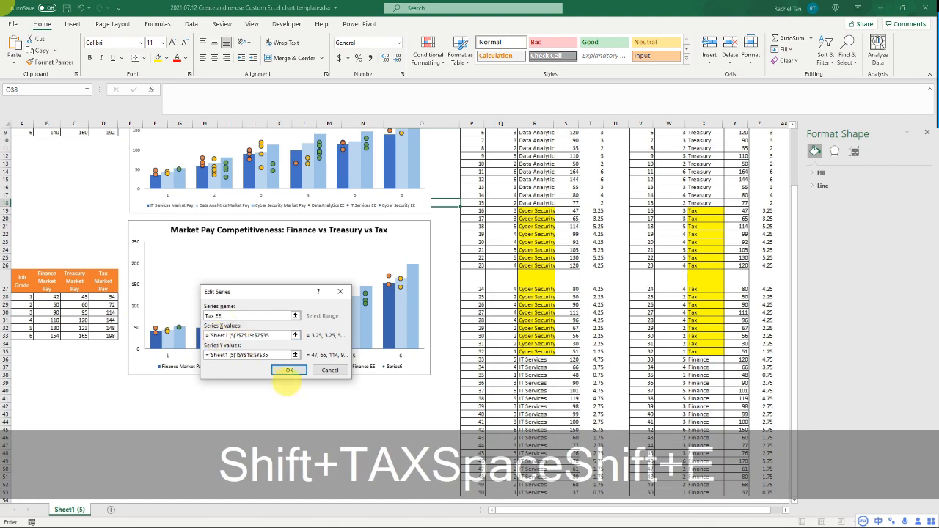
{"action": "left_click", "coordinate": [289, 370]}
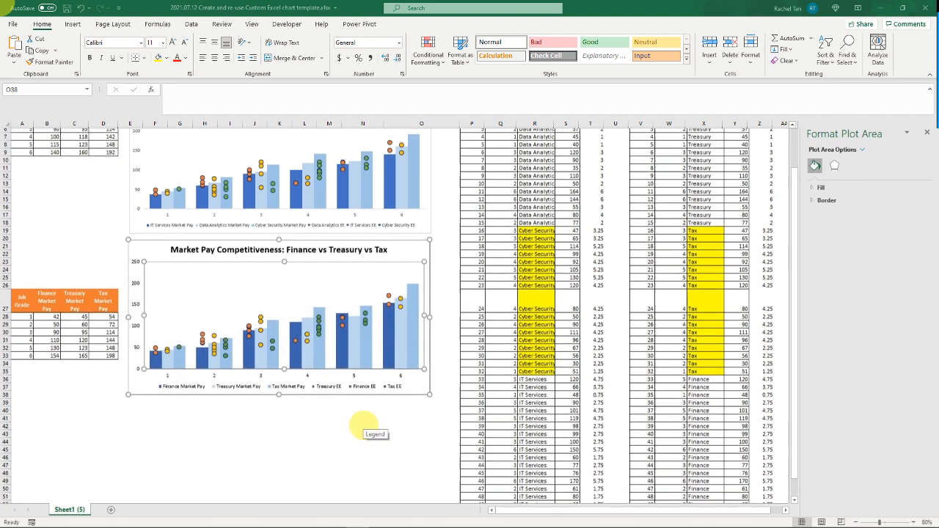